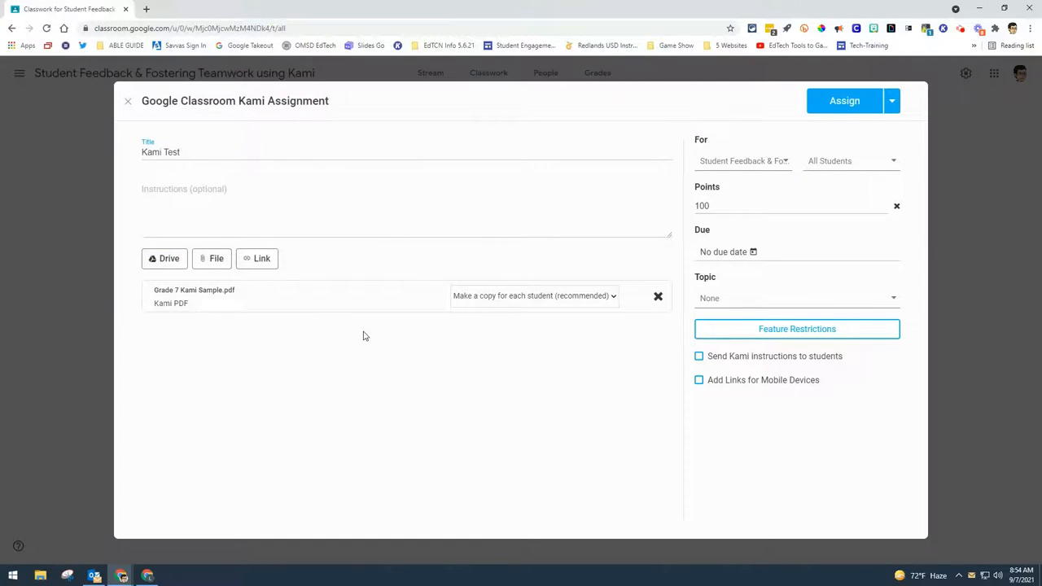
# Assign the Kami Test worksheet to the Math topic in the assignment form.
pyautogui.click(796, 298)
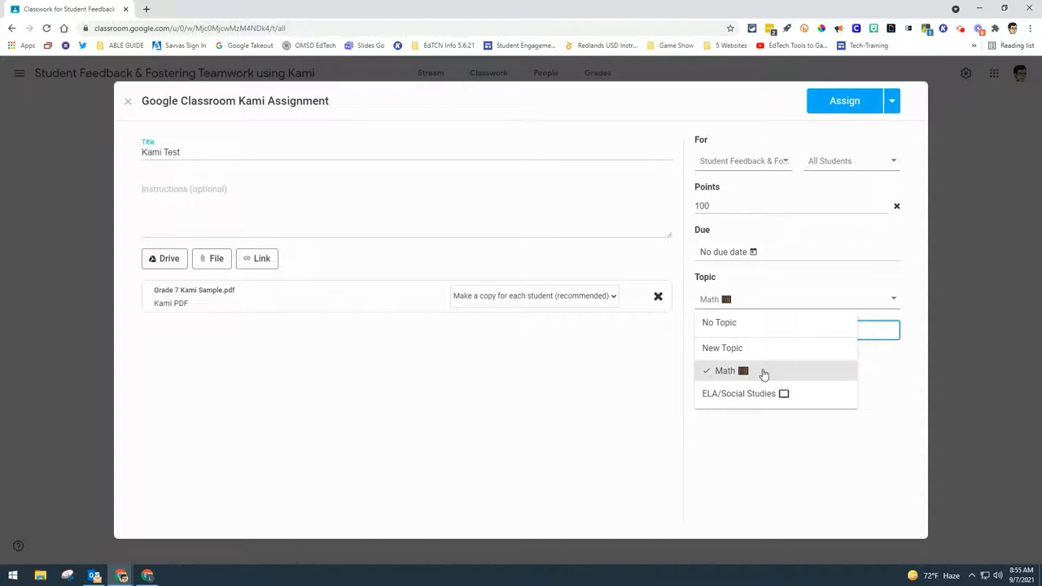
pyautogui.click(724, 372)
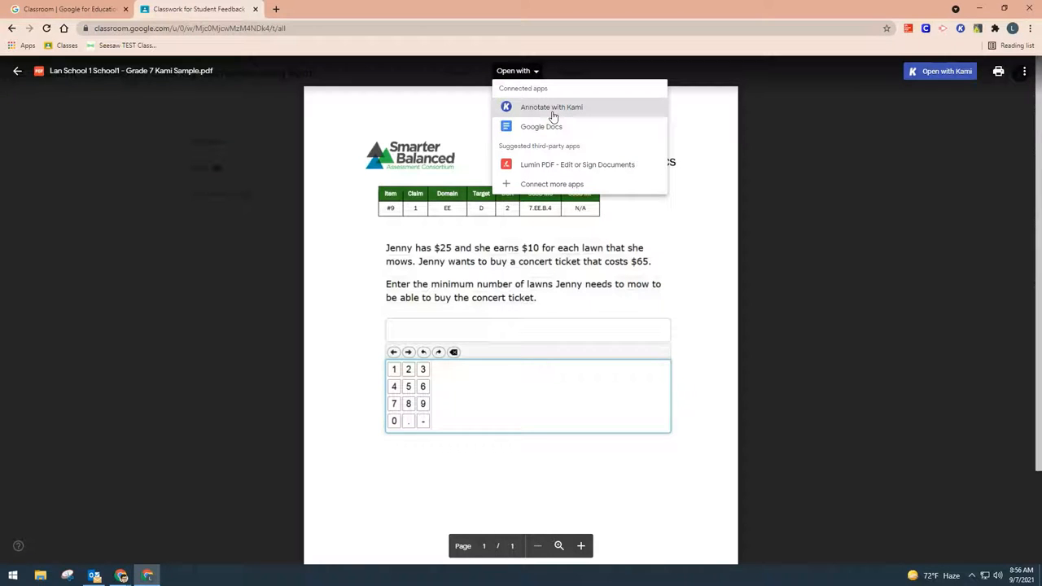
# Launch the attached Grade 7 Kami Sample PDF in Kami via Annotate with Kami.
pyautogui.click(550, 108)
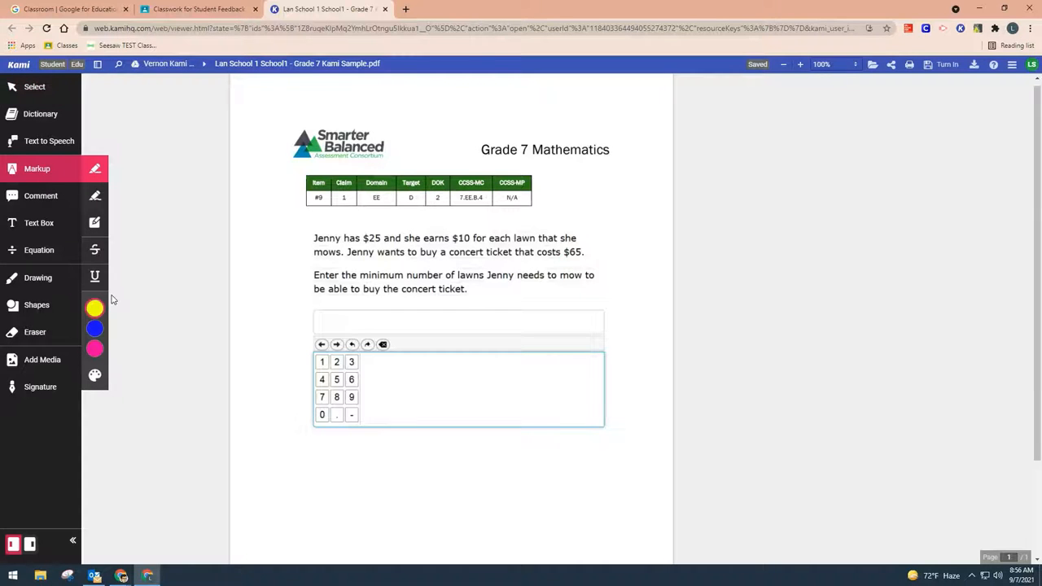
pyautogui.doubleClick(371, 238)
pyautogui.write('Jenny needs to mow at least 4 lawns.')
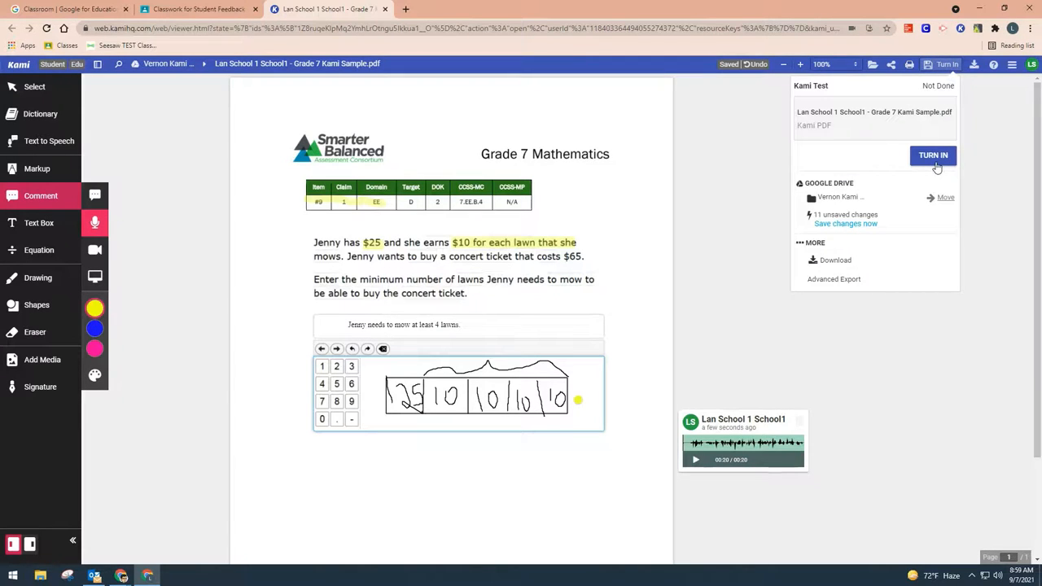
# Submit the annotated worksheet through Turn In and return to Google Classroom.
pyautogui.click(933, 155)
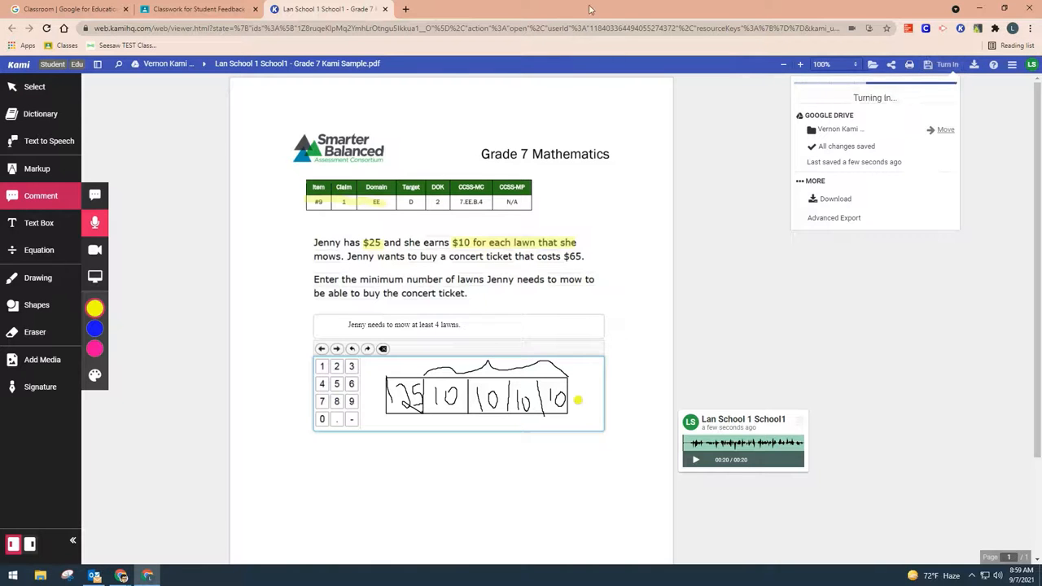
pyautogui.click(196, 9)
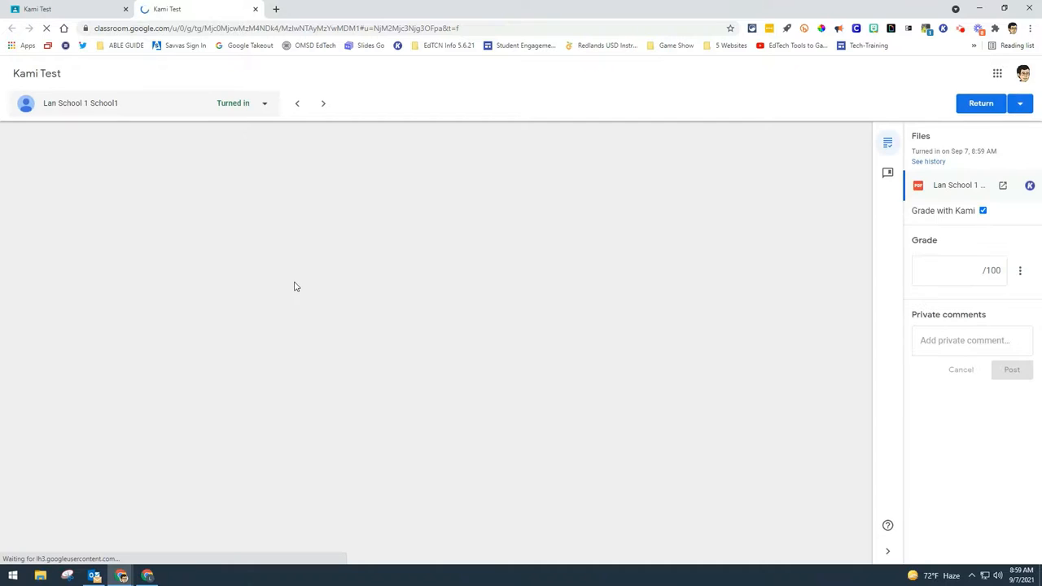